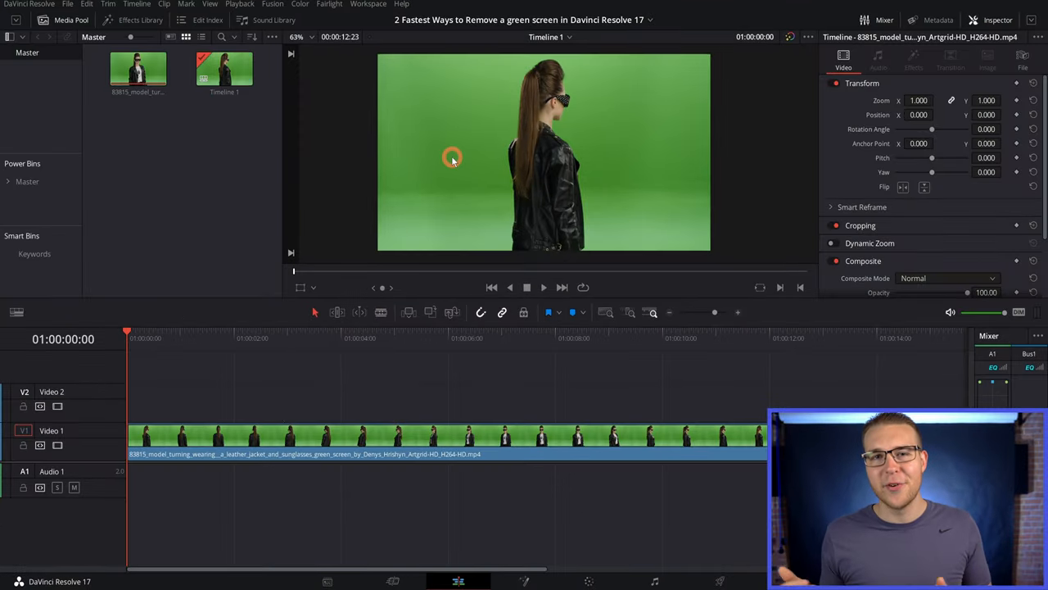
pyautogui.moveTo(387, 131)
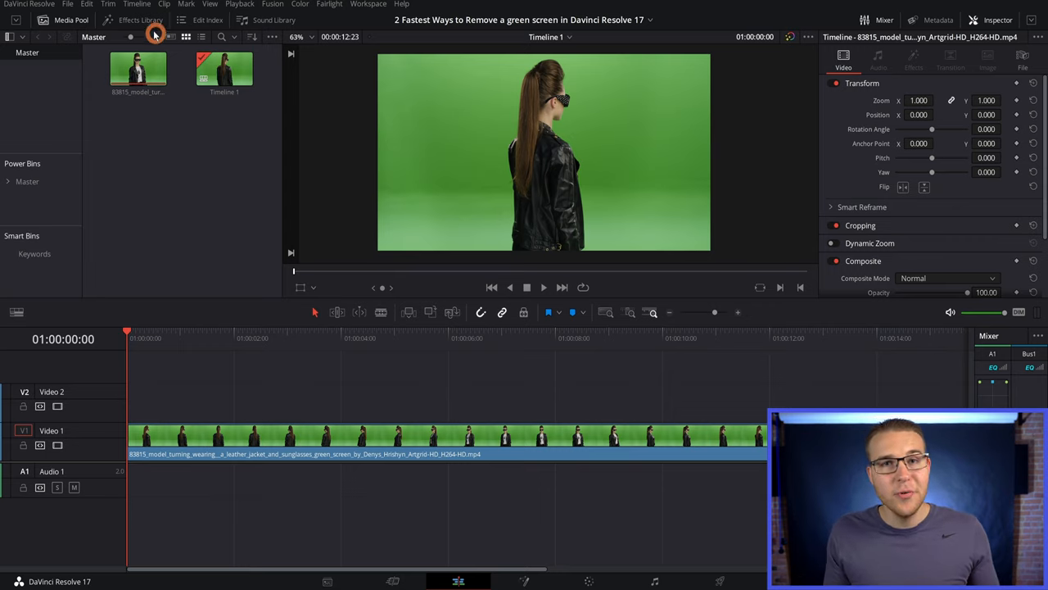
# - Search the Effects Library for "key" to locate the 3D Keyer effect
pyautogui.click(140, 19)
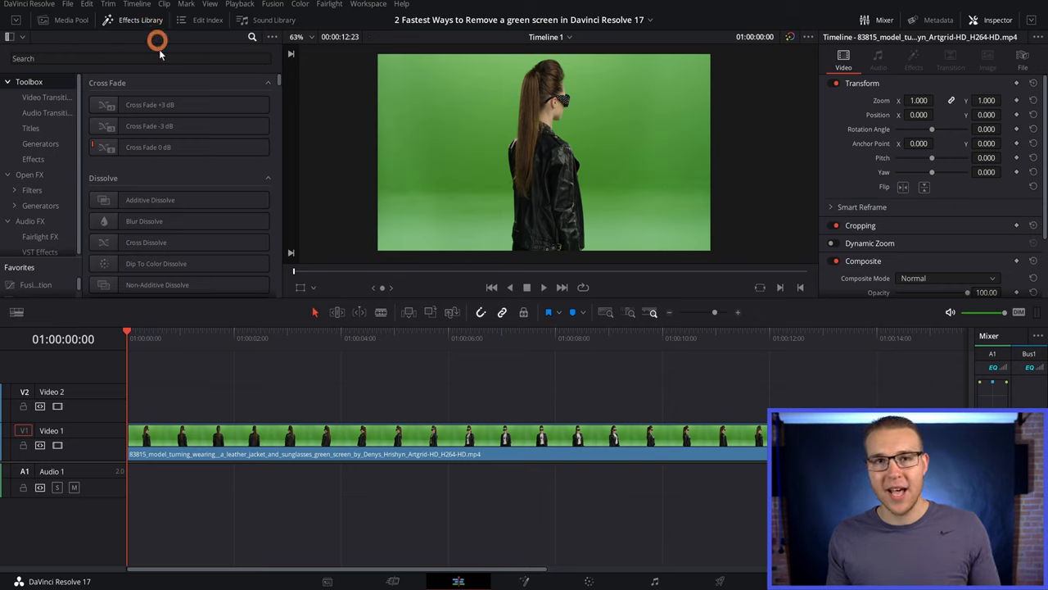
pyautogui.click(29, 174)
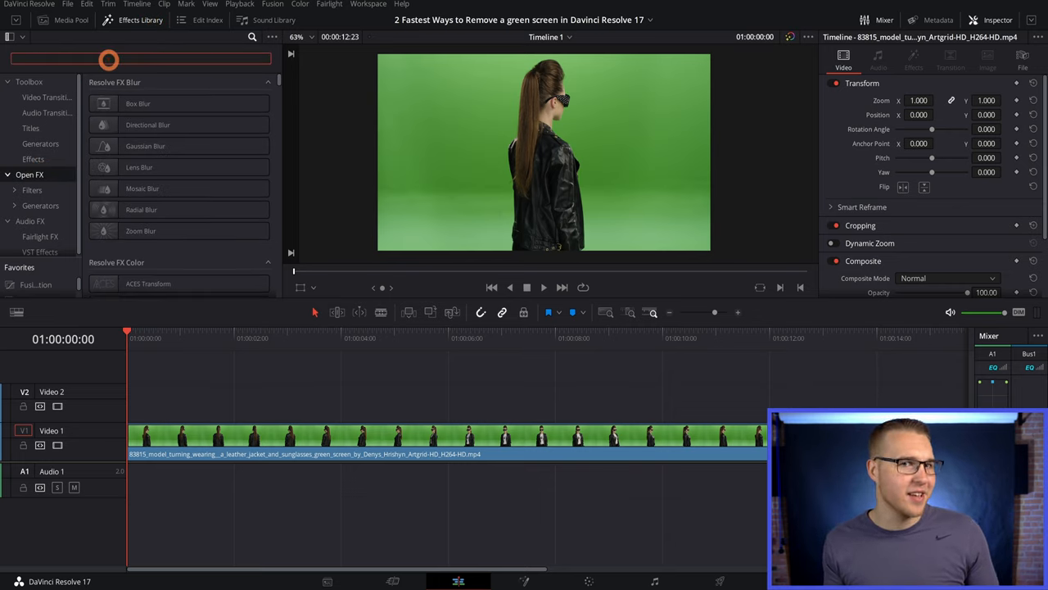
pyautogui.write('key')
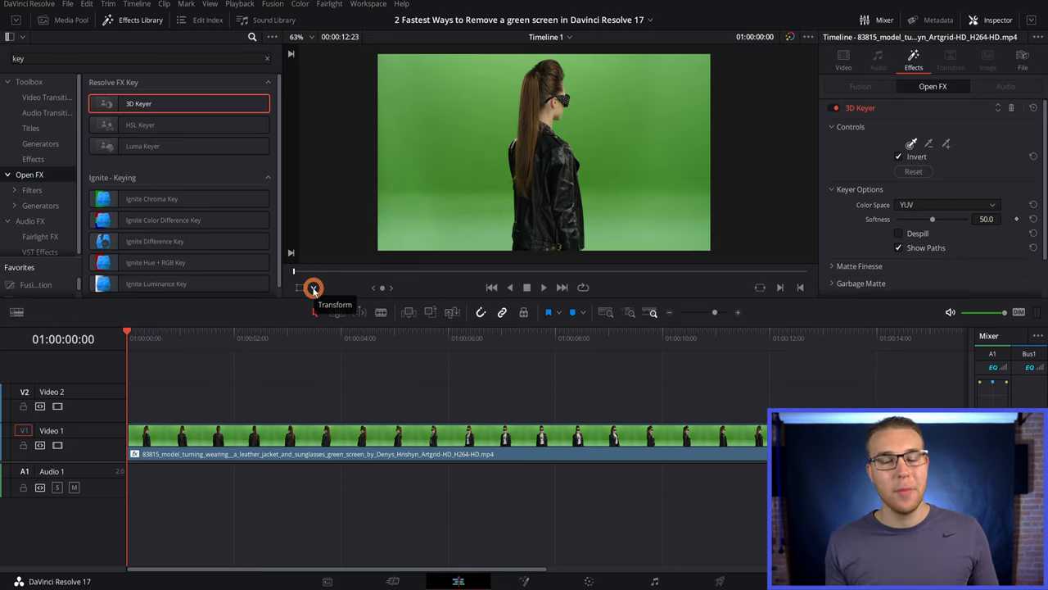
# - Enable the Open FX Overlay so the 3D Keyer picker shows in the viewer
pyautogui.click(314, 288)
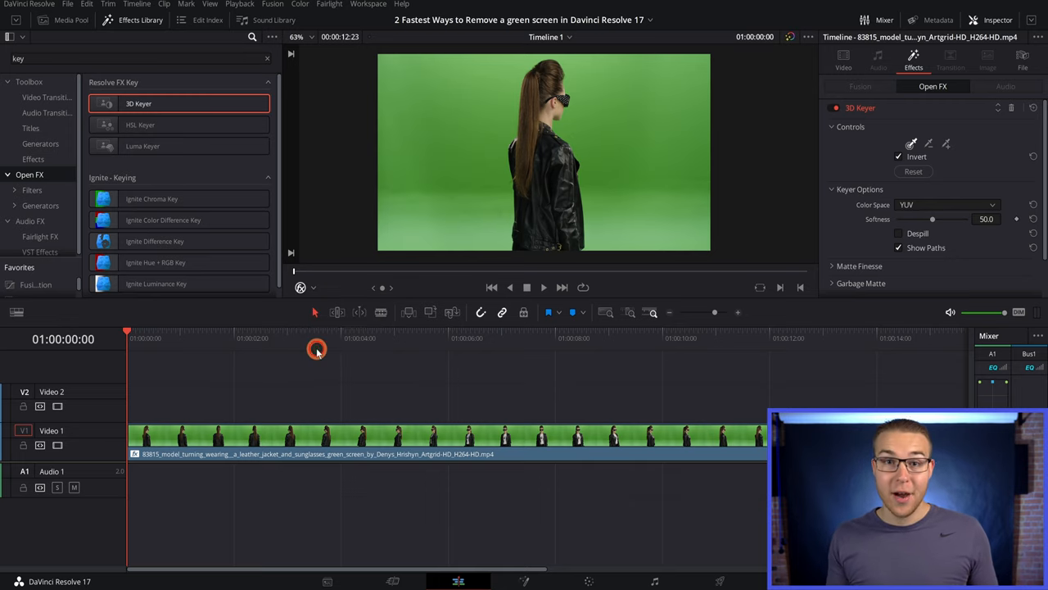
pyautogui.moveTo(467, 121)
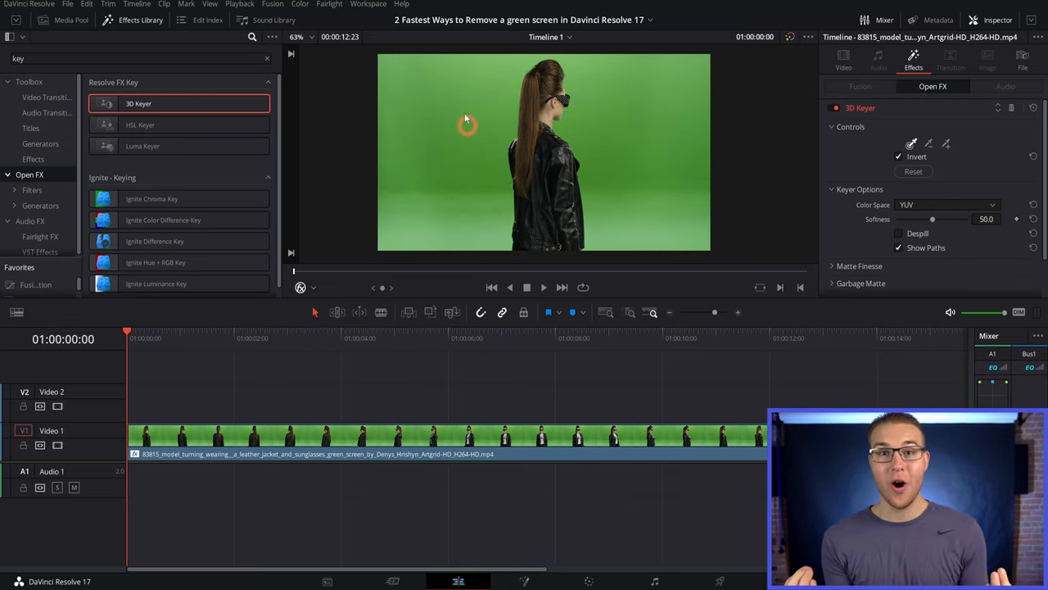
pyautogui.moveTo(498, 72)
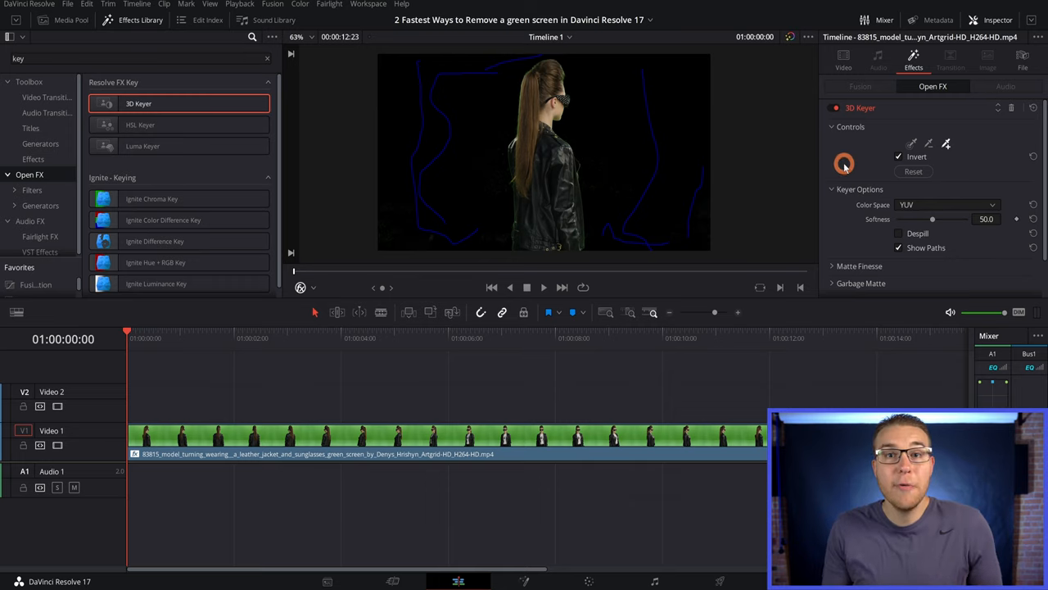
# - Switch Output to Alpha Highlight B/W and refine the matte with Clean Black in Matte Finesse
pyautogui.scroll(-3)
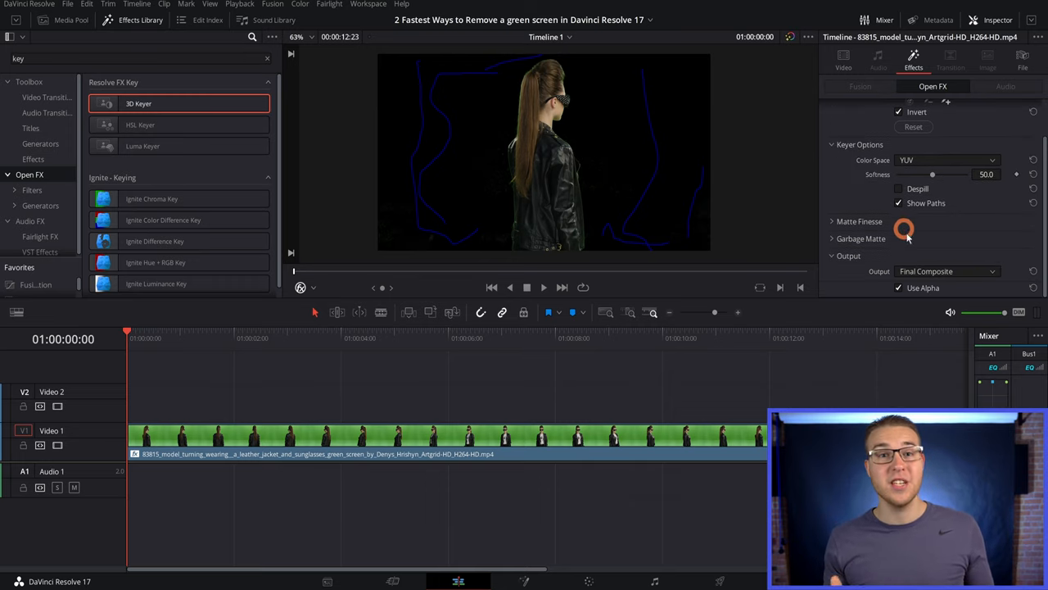
pyautogui.click(946, 272)
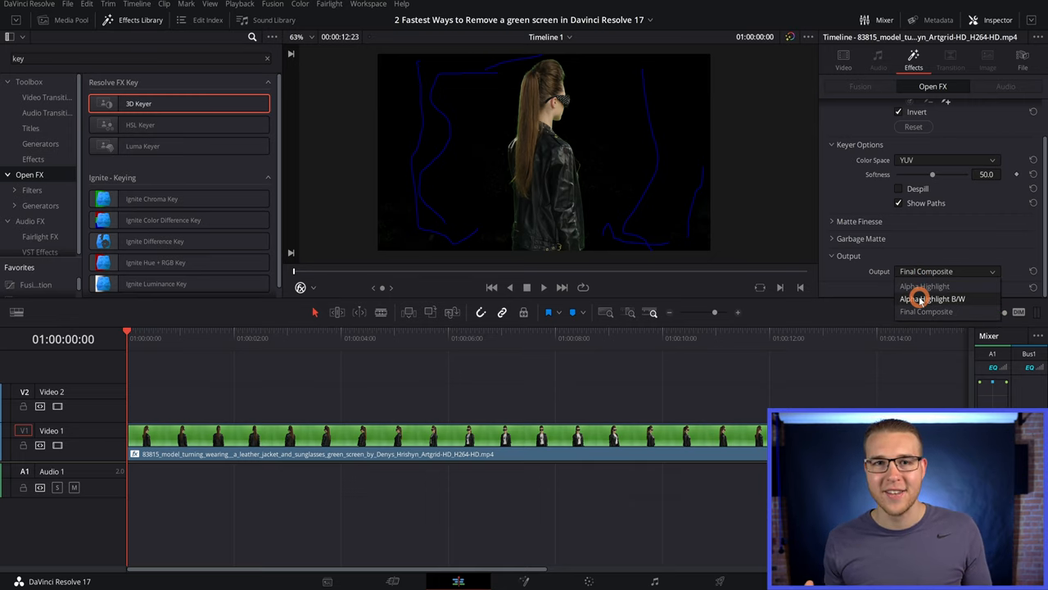
pyautogui.click(934, 298)
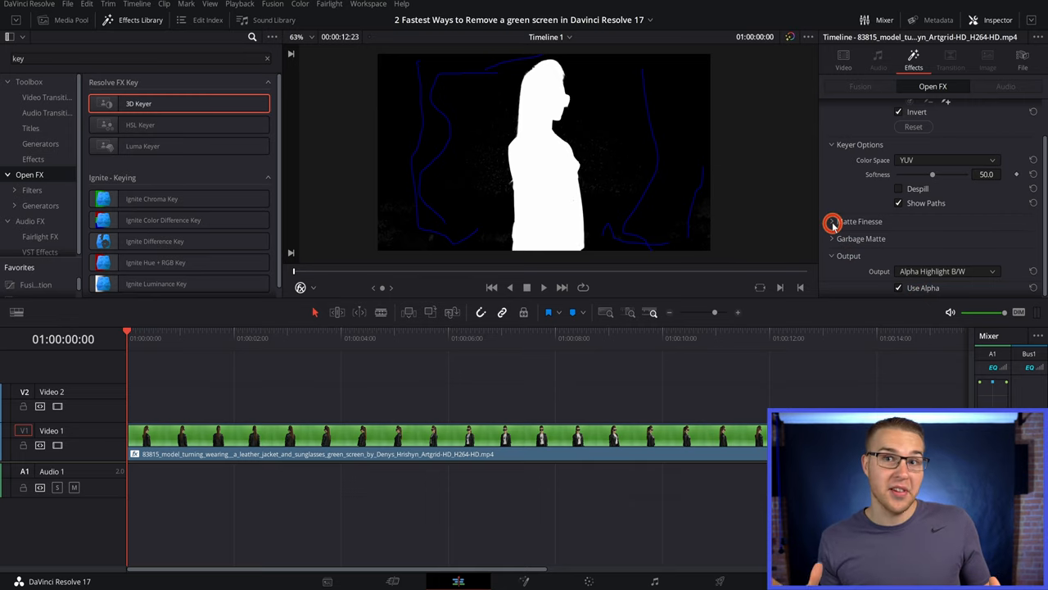
pyautogui.click(832, 221)
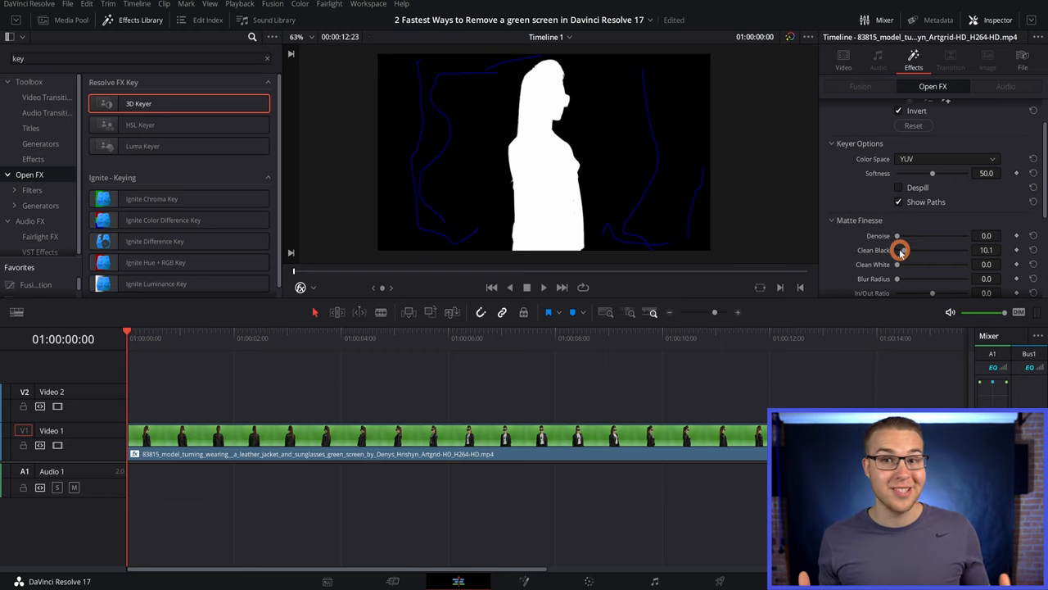
pyautogui.click(832, 220)
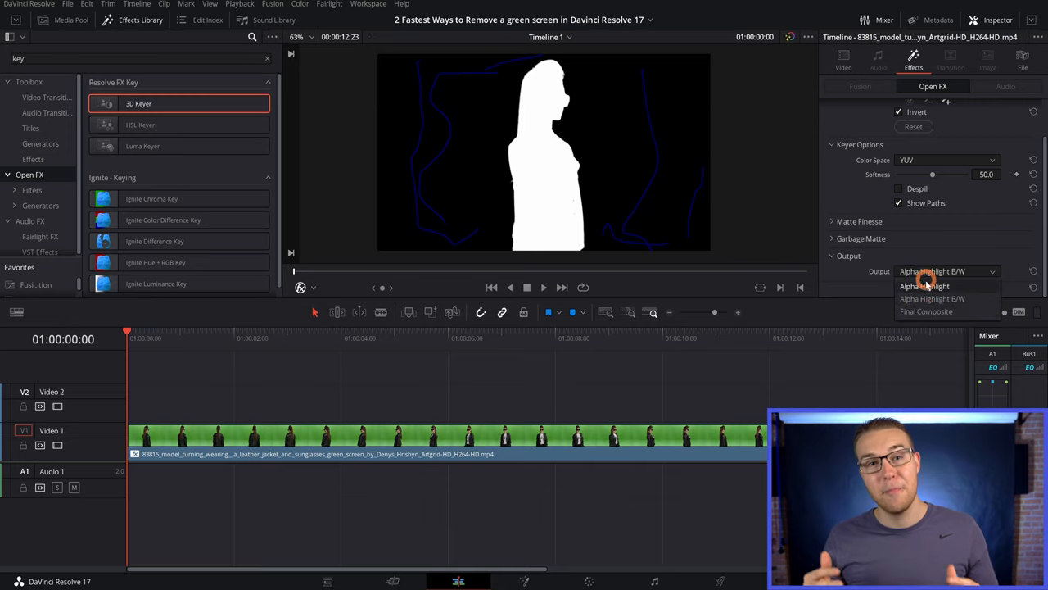
# - Return Output to Final Composite and toggle Despill to remove green spill from the woman
pyautogui.click(927, 311)
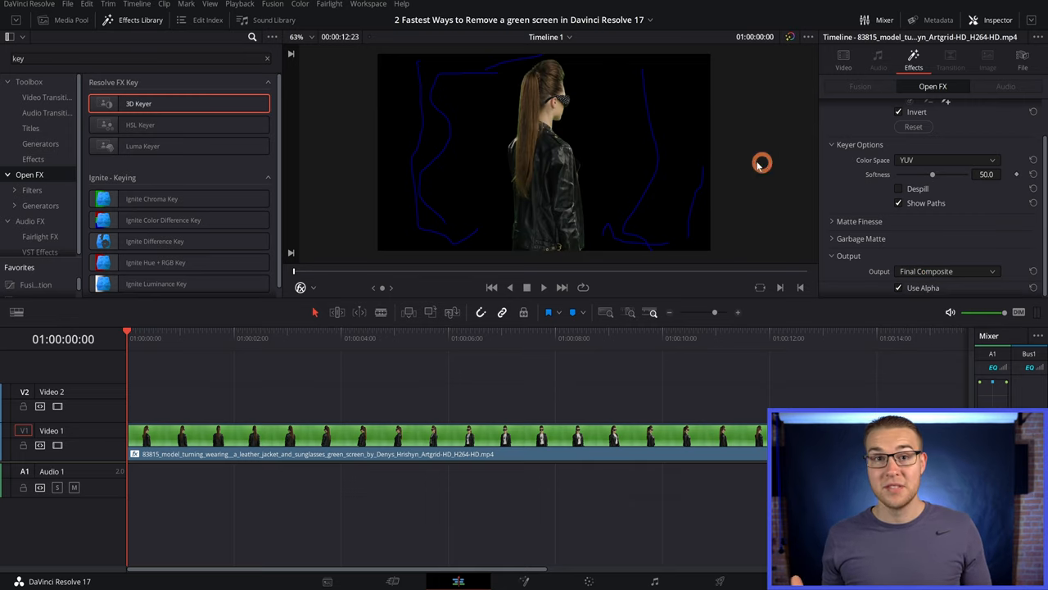
pyautogui.moveTo(511, 144)
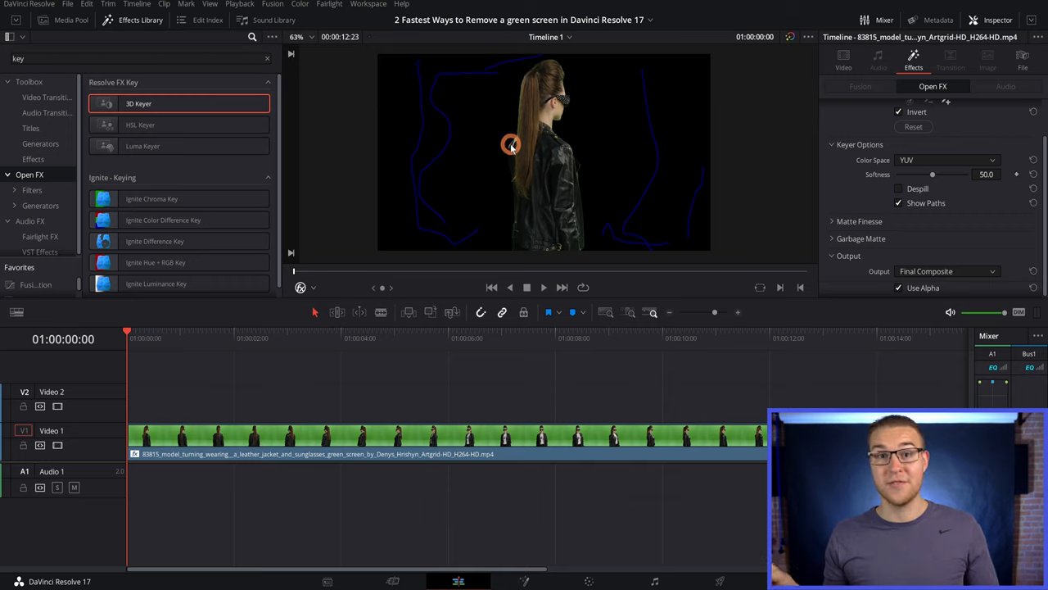
pyautogui.moveTo(516, 197)
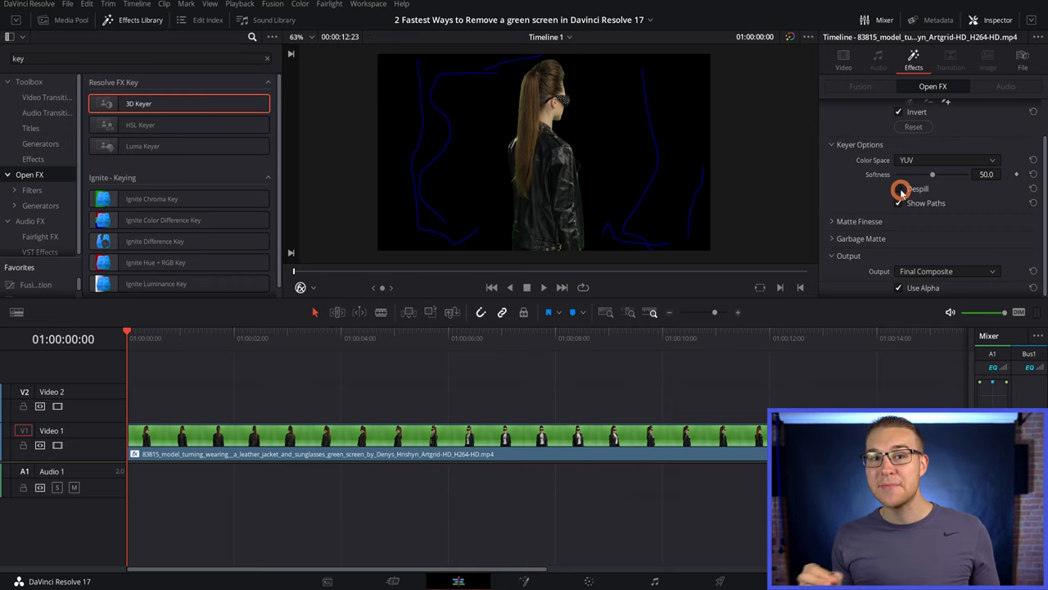
pyautogui.click(897, 189)
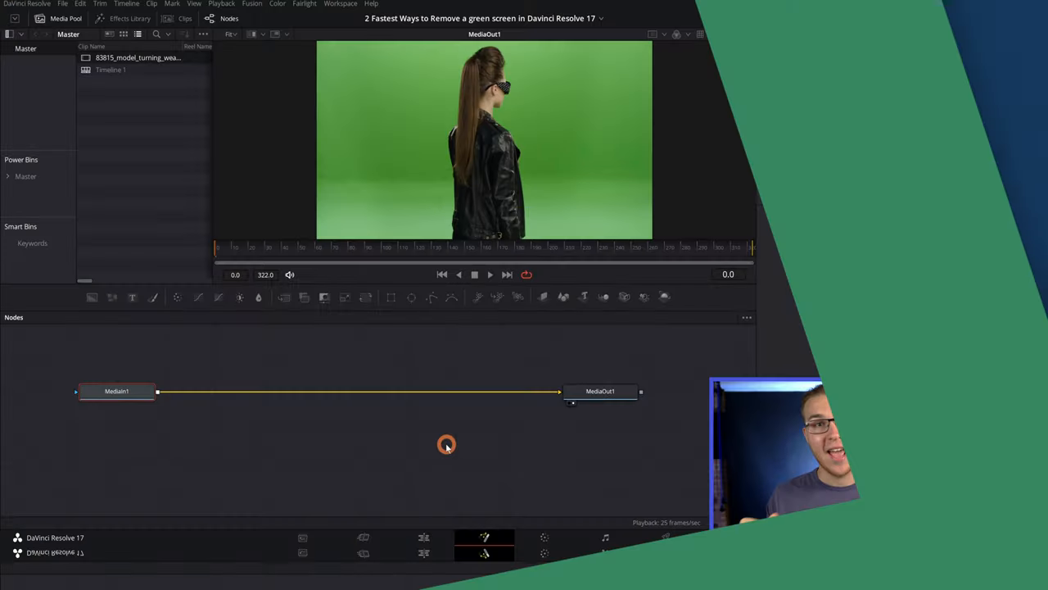
# - Switch to the Fusion page to look for a Delta Keyer tool
pyautogui.click(998, 20)
pyautogui.write('de')
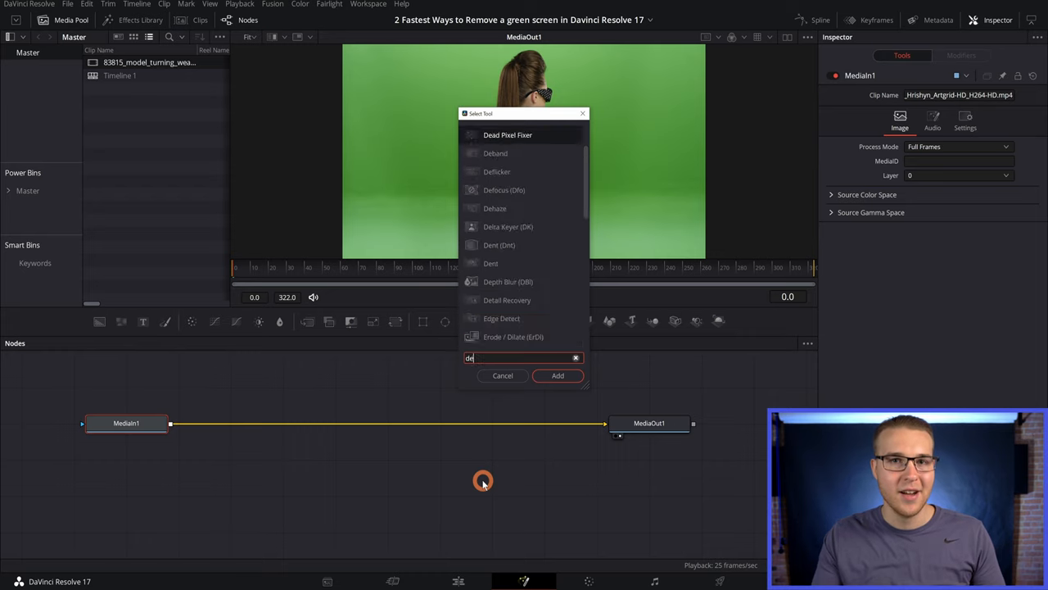
# - Insert DeltaKeyer1 between MediaIn1 and MediaOut1 and sample the green backdrop as Background Color
pyautogui.click(557, 375)
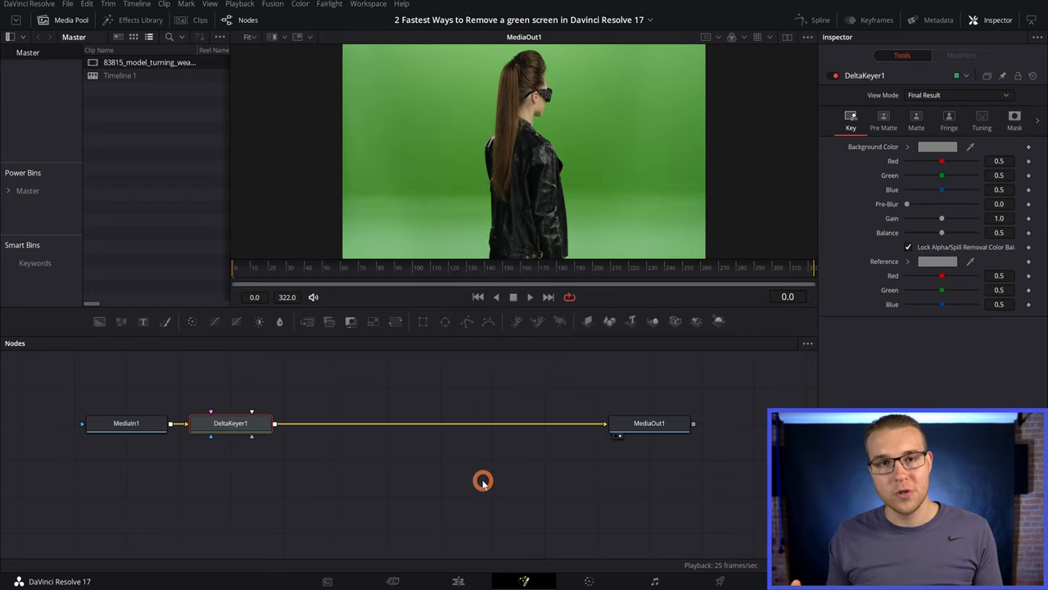
pyautogui.moveTo(229, 422); pyautogui.dragTo(282, 423)
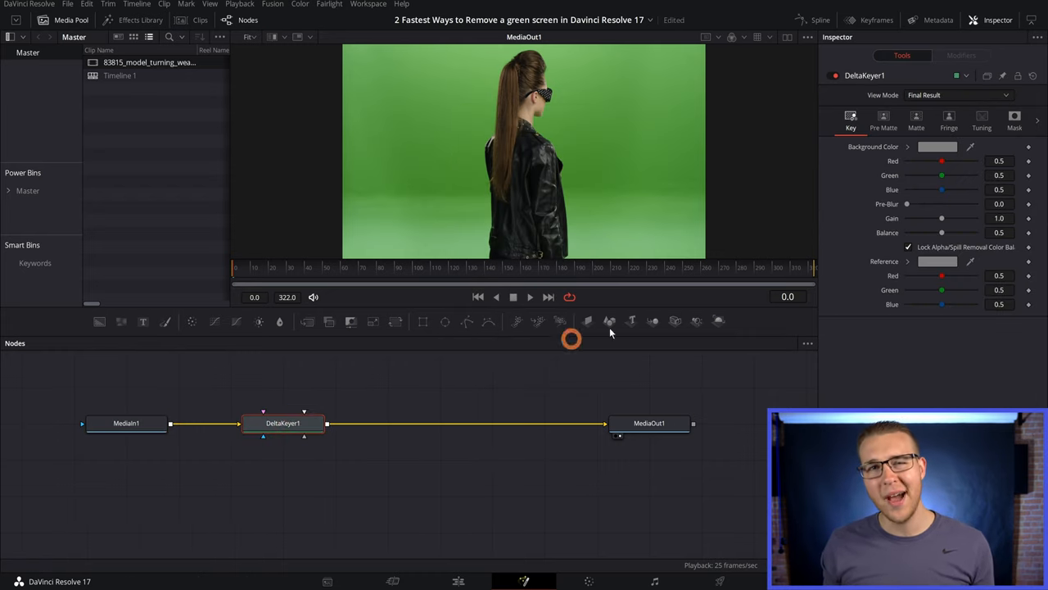
pyautogui.click(937, 147)
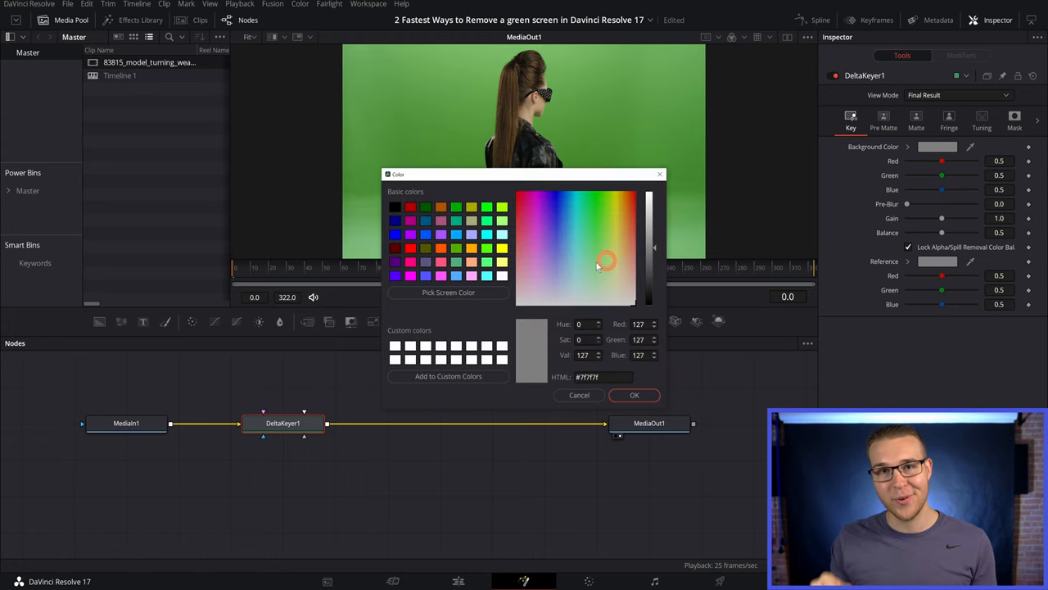
pyautogui.click(449, 291)
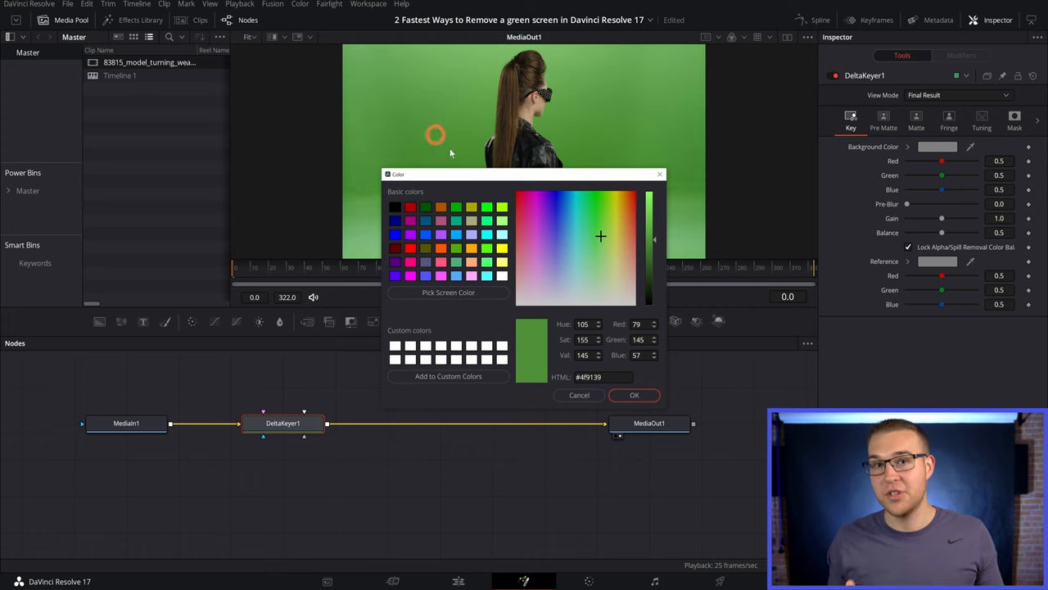
pyautogui.click(634, 394)
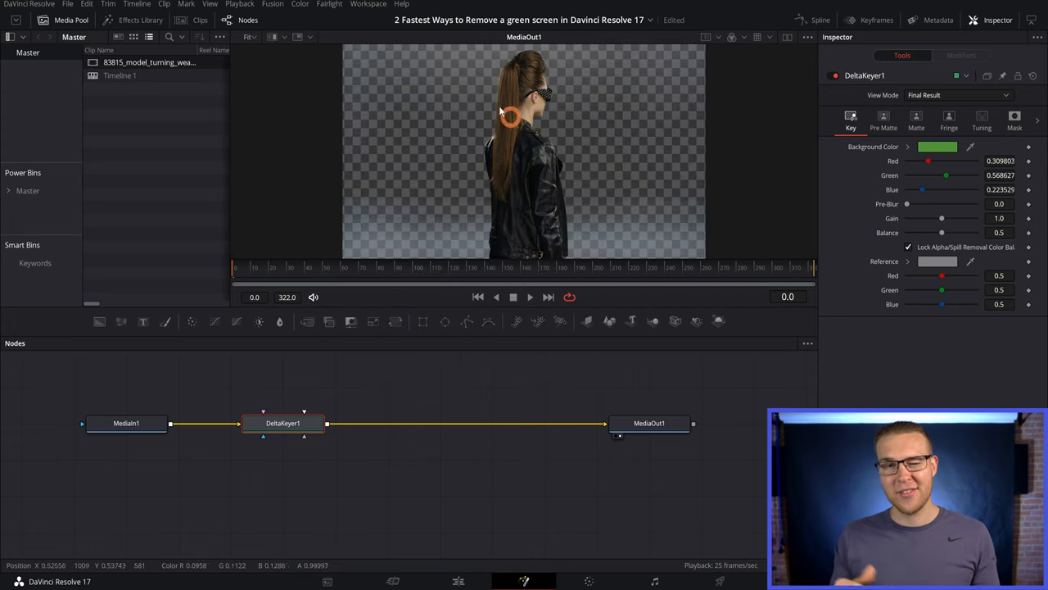
pyautogui.moveTo(658, 246)
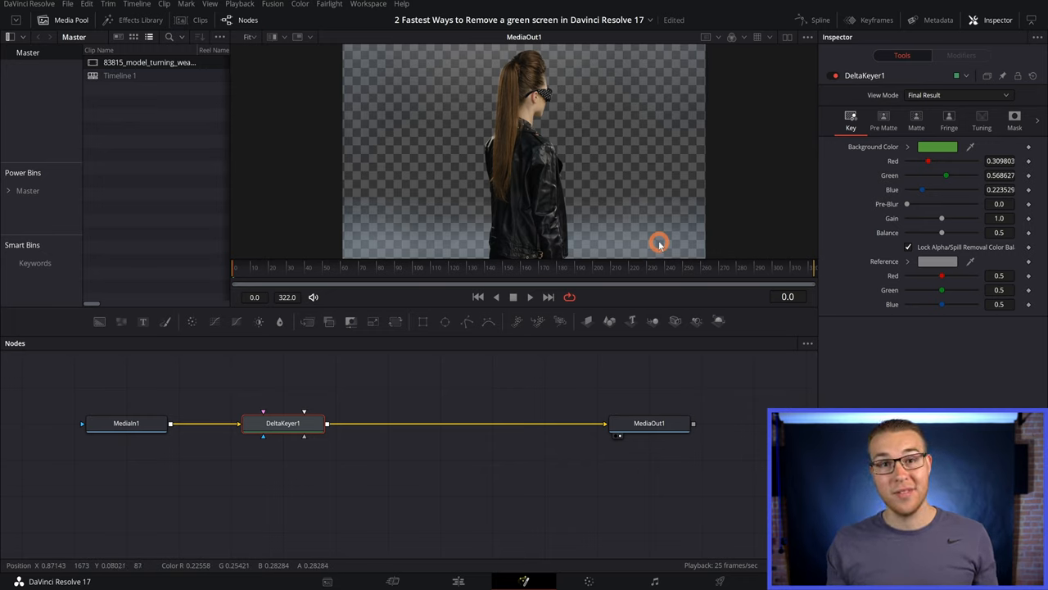
pyautogui.moveTo(642, 168)
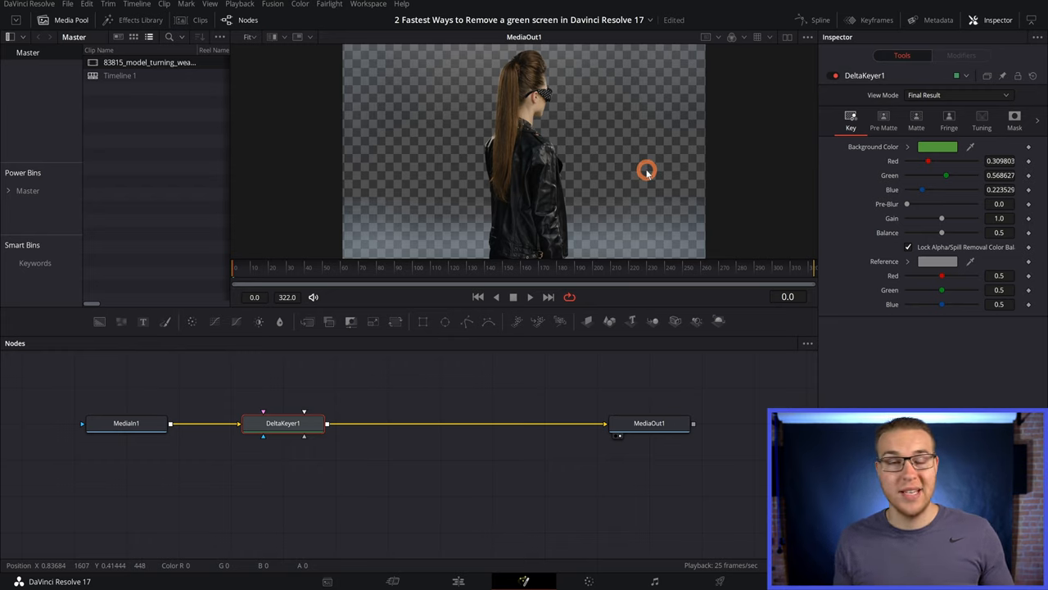
# - Show DeltaKeyer1's Matte settings in the Inspector
pyautogui.click(917, 121)
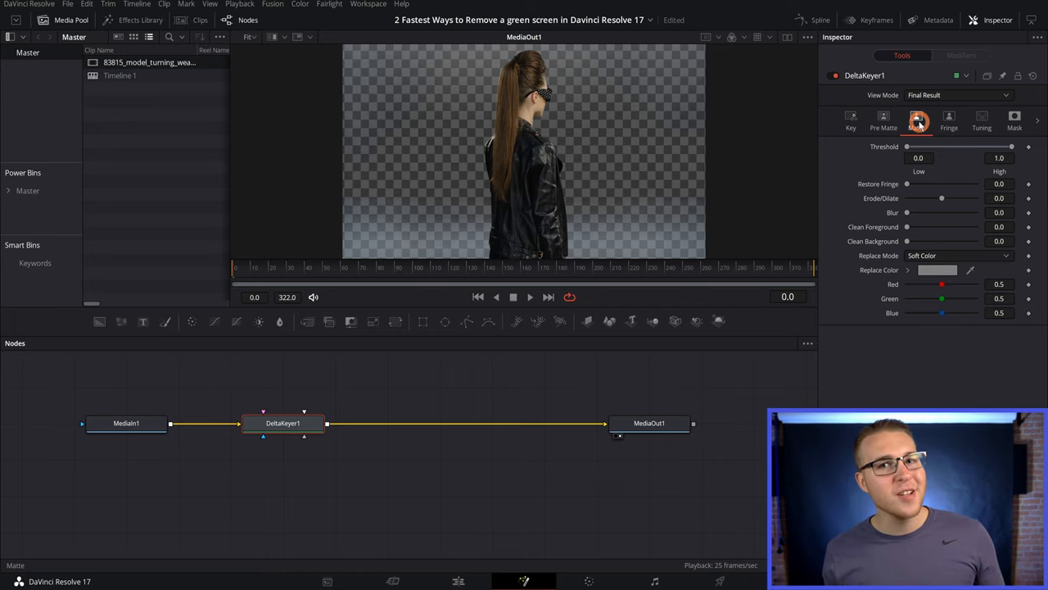
# - In Matte view, raise Threshold Low and lower Threshold High for a clean matte, then return to Final Result
pyautogui.click(958, 93)
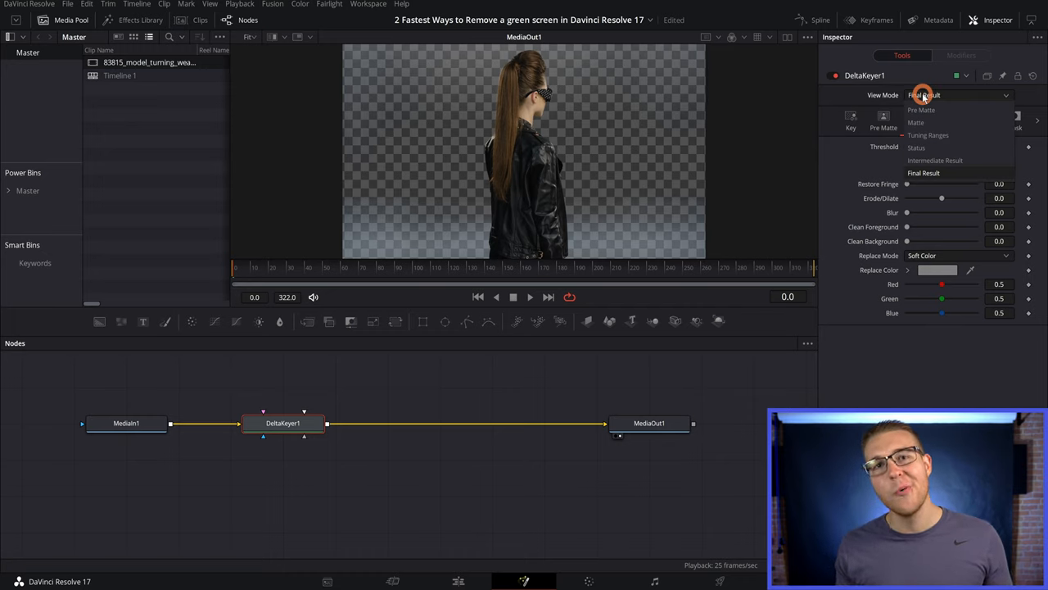
pyautogui.click(915, 121)
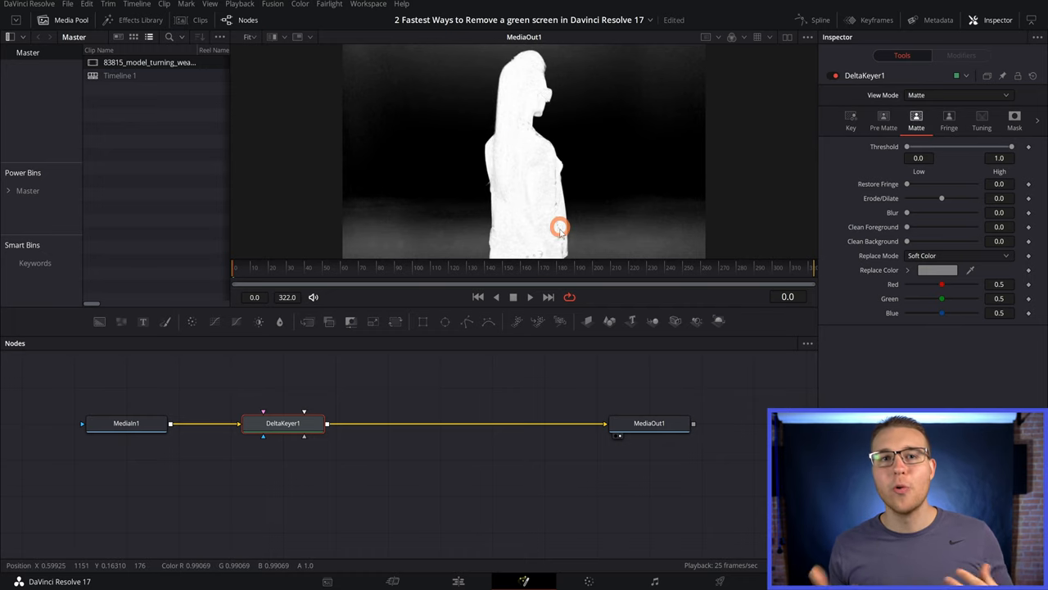
pyautogui.moveTo(570, 220)
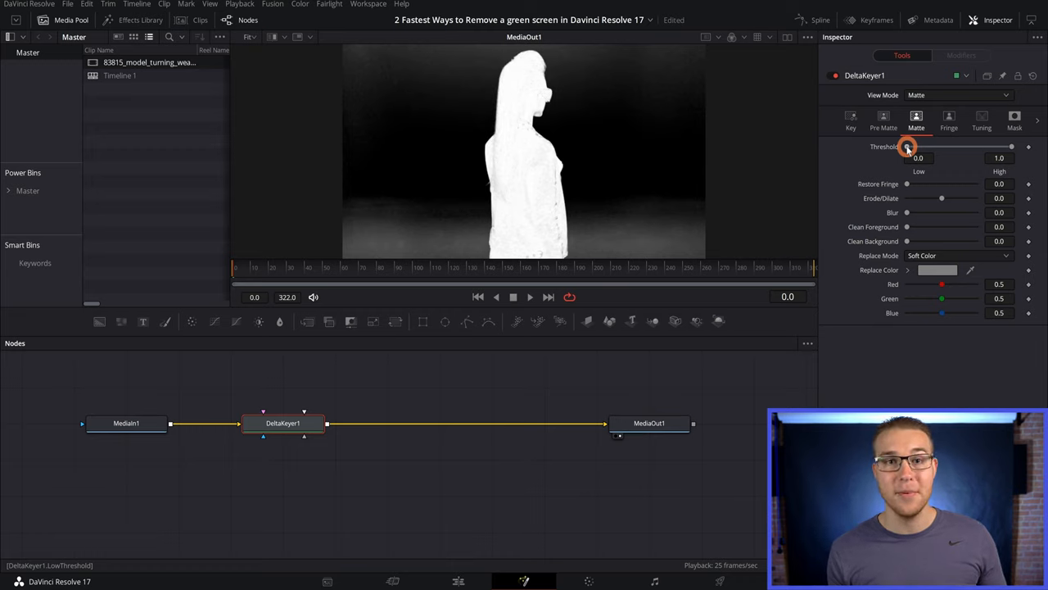
pyautogui.moveTo(908, 147); pyautogui.dragTo(937, 148)
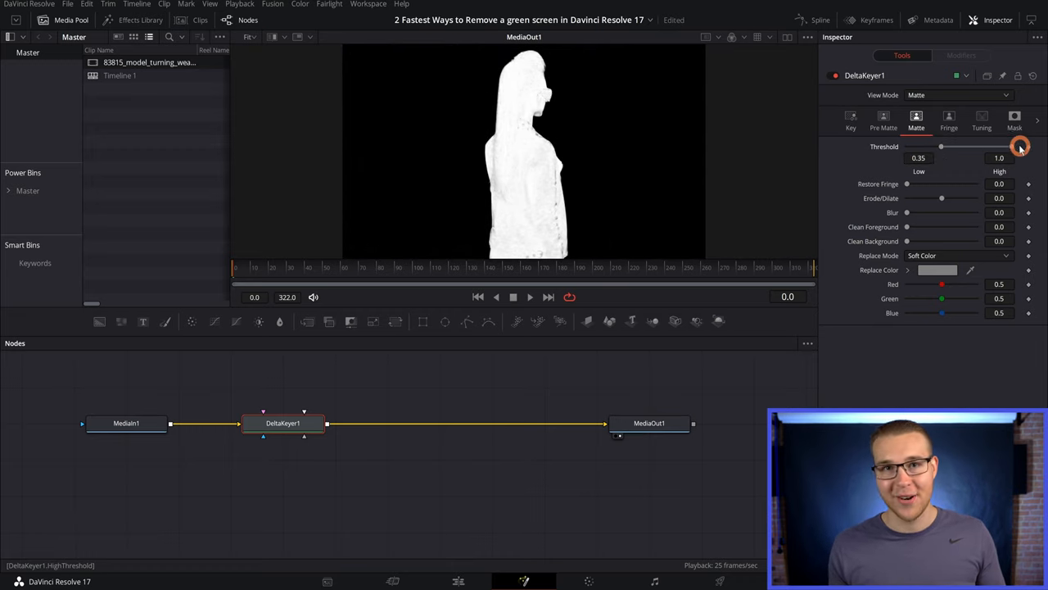
pyautogui.moveTo(1019, 147); pyautogui.dragTo(993, 147)
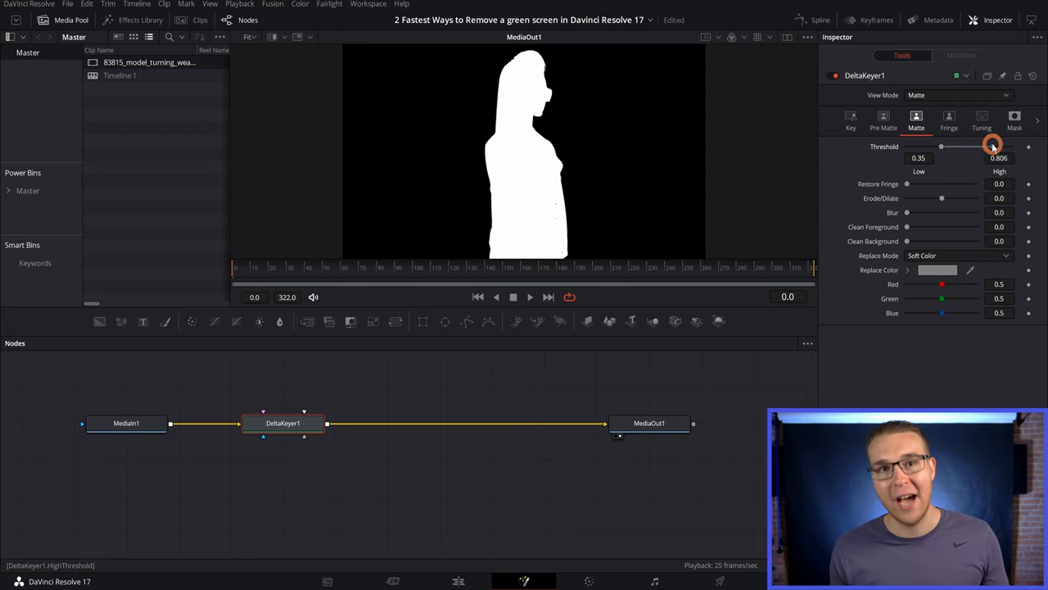
pyautogui.moveTo(992, 146); pyautogui.dragTo(980, 146)
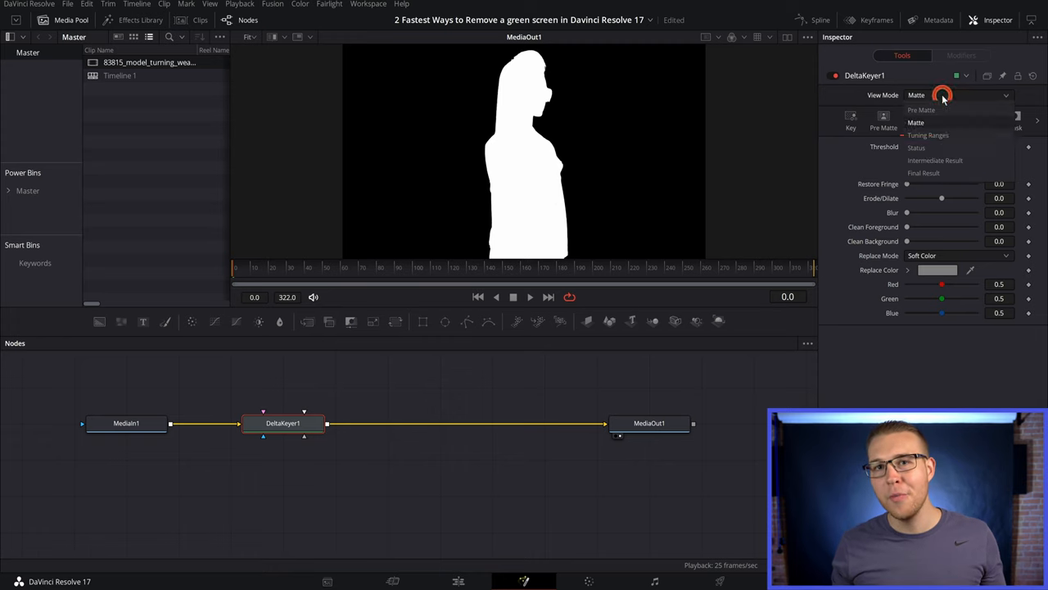
pyautogui.click(924, 174)
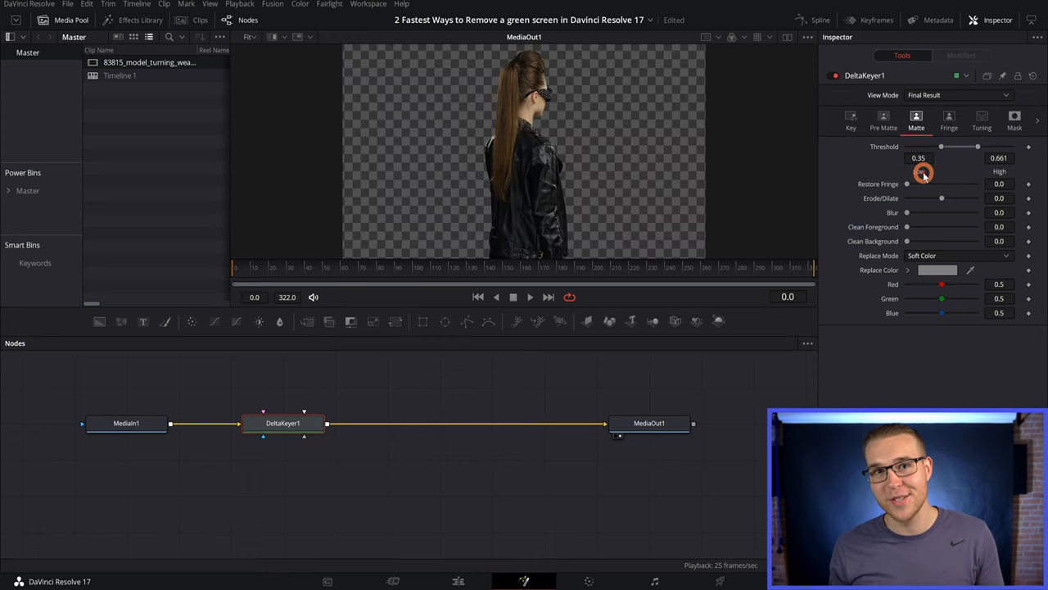